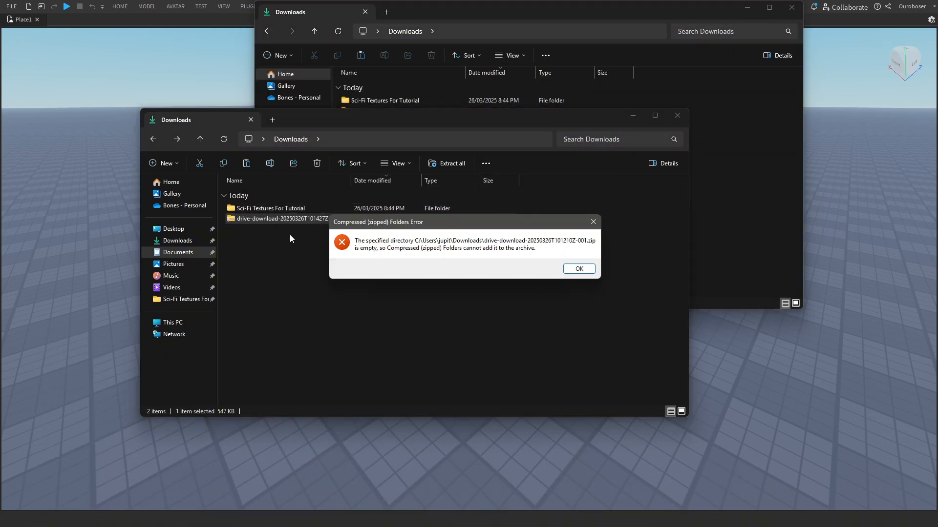
Dismiss the empty compressed-folder error in File Explorer.
left_click(578, 268)
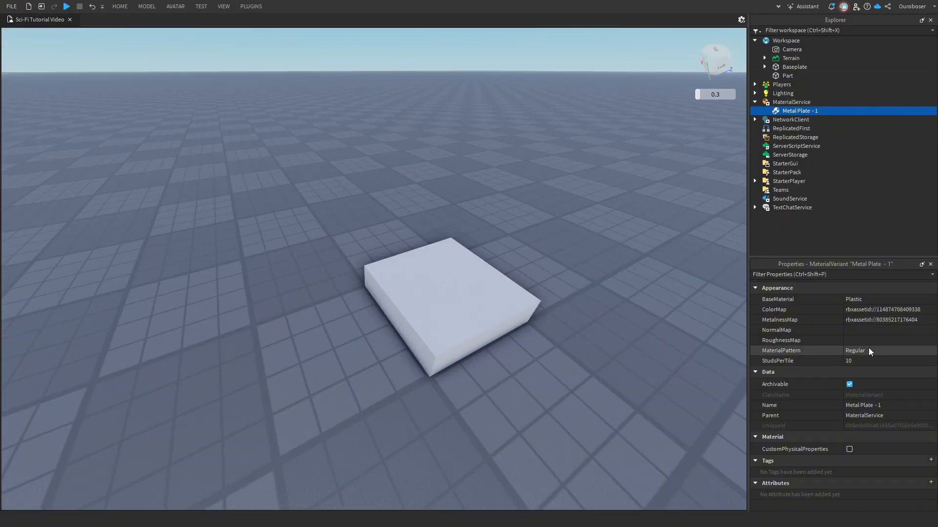
left_click(885, 330)
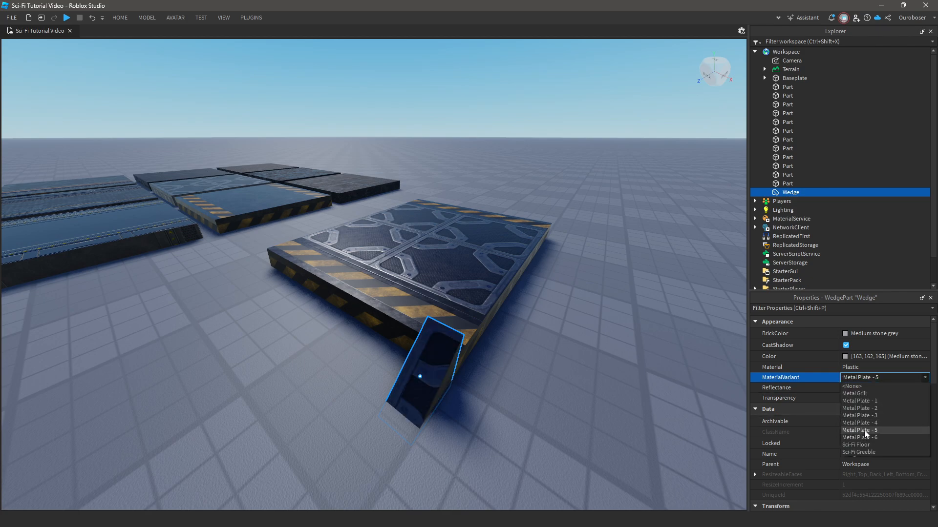
Apply the Metal Plate - 5 material variant to the wedge ramp.
left_click(859, 423)
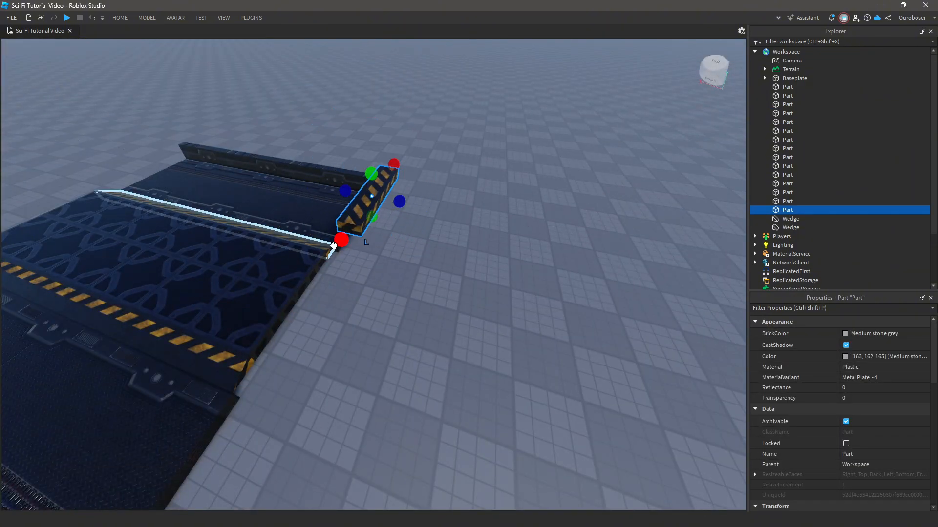
Position the hazard-striped trim piece along the floor edge.
left_click_drag(371, 174, 381, 234)
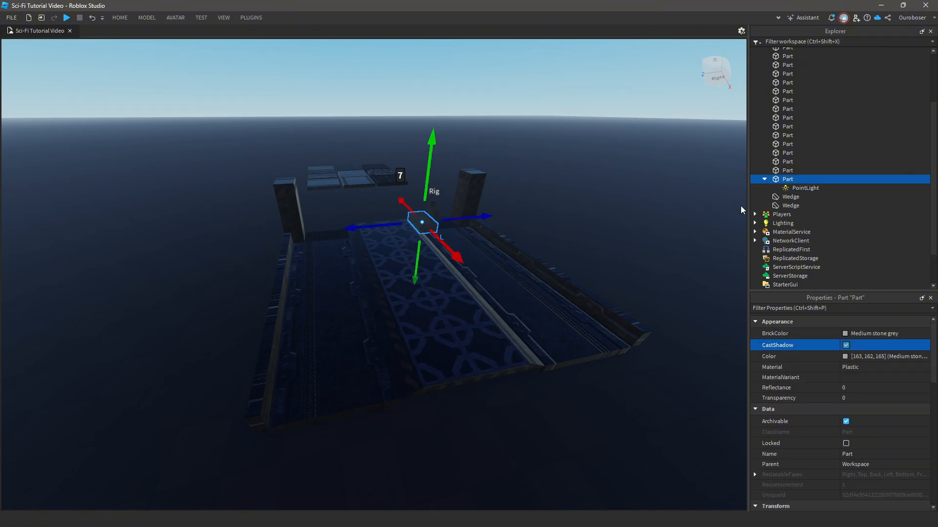
Tint the PointLight warm yellow and give the pillar the Metal Plate - 6 variant.
left_click(805, 188)
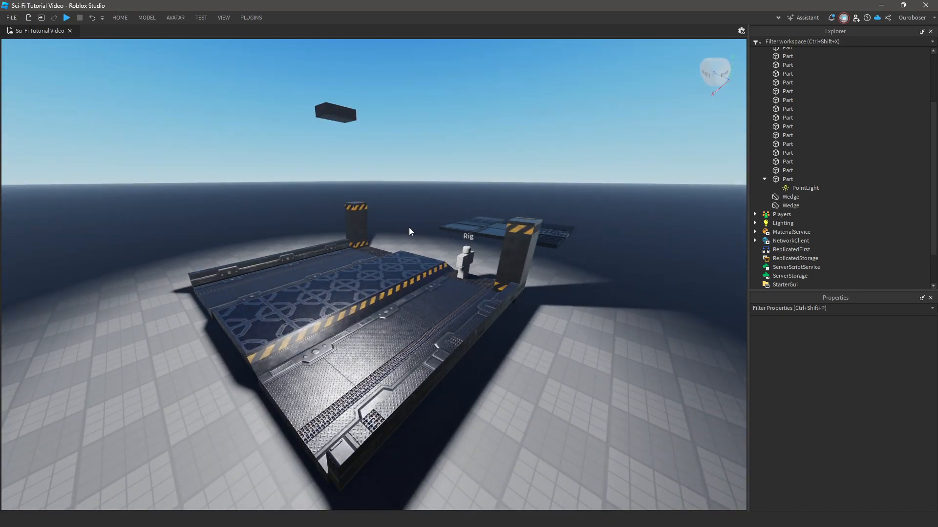
left_click(849, 343)
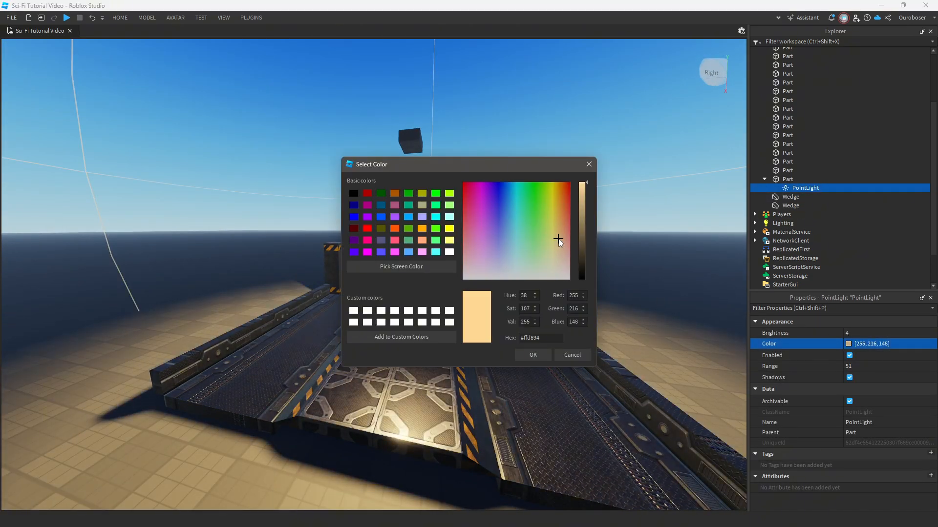
left_click(532, 354)
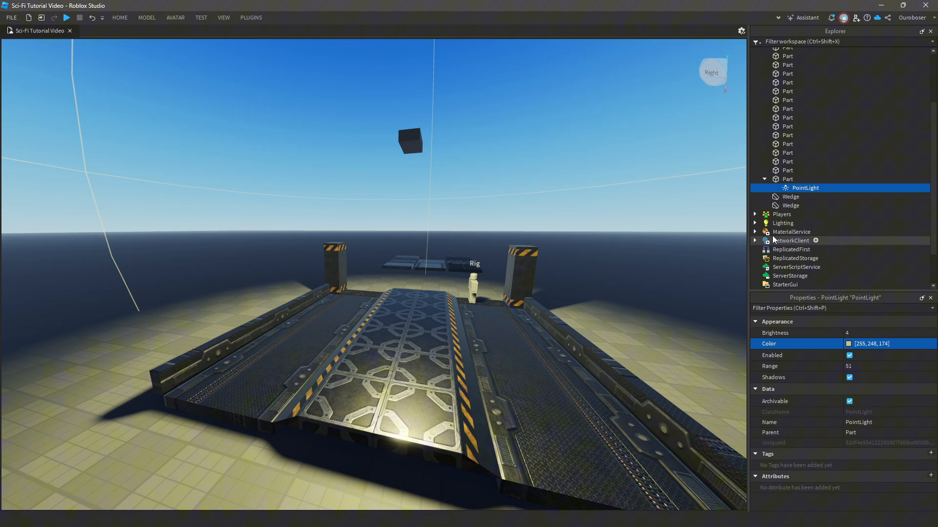
left_click(783, 223)
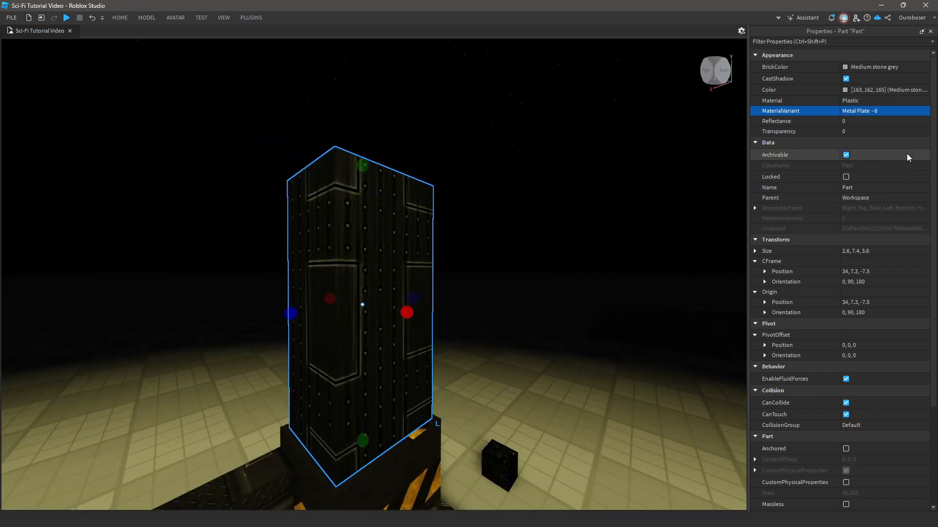
Deselect the pillar to reveal the sci-fi corridor reference image beside the scene.
left_click(884, 111)
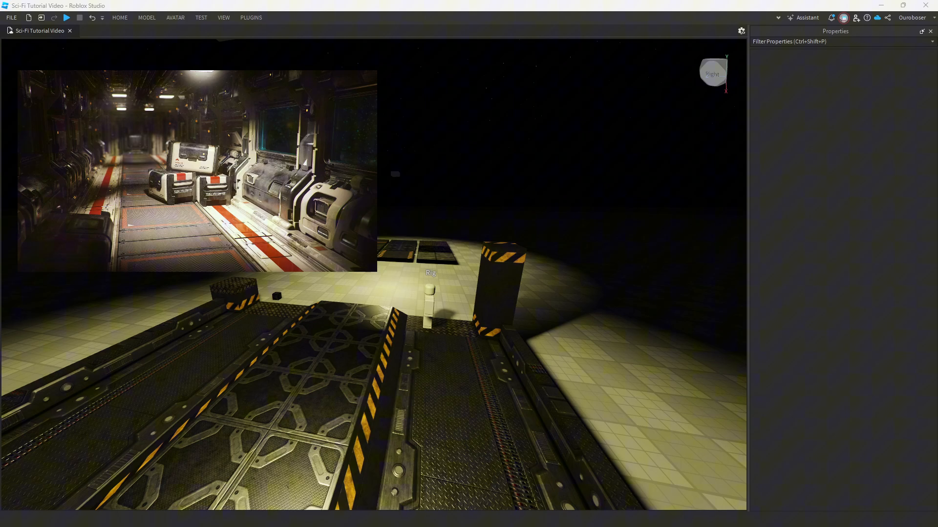
Set the floor panels' MaterialVariant to Metal.
left_click(792, 197)
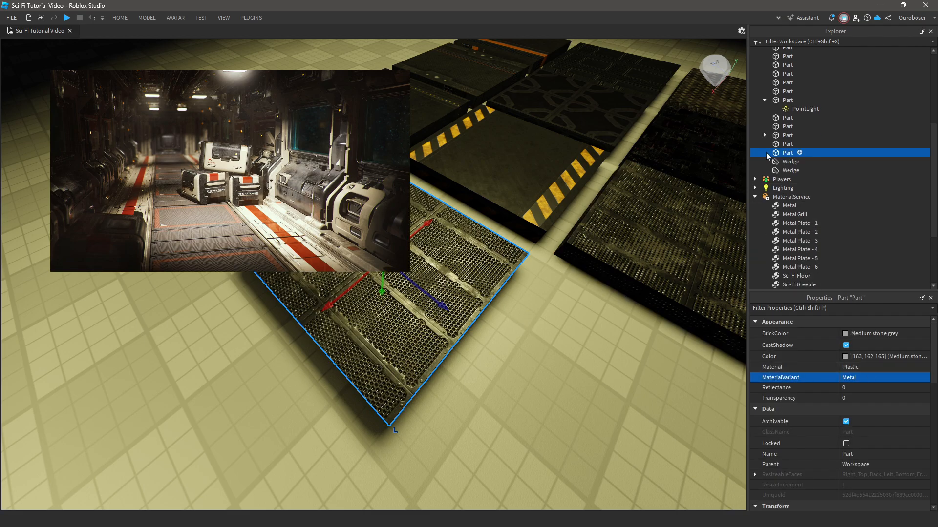
left_click(789, 205)
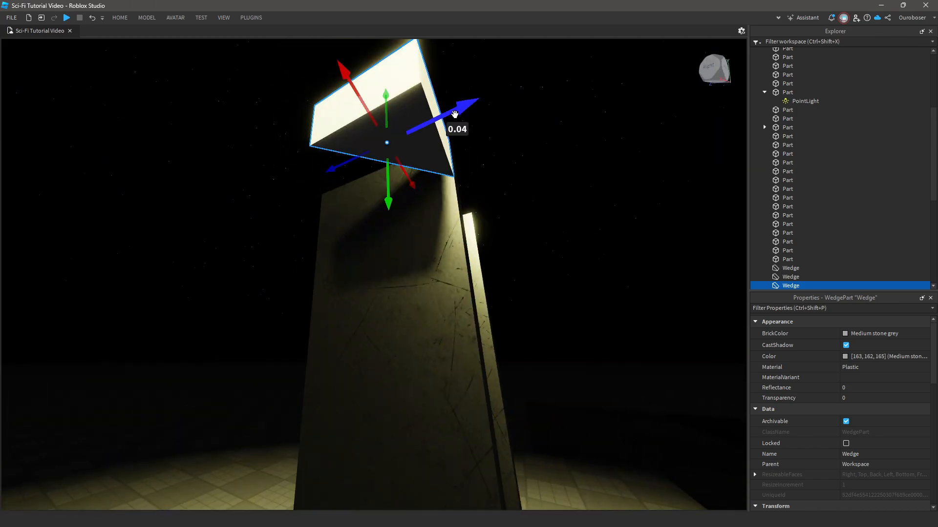
Apply the Metal Grill material variant to the wedge.
left_click(882, 377)
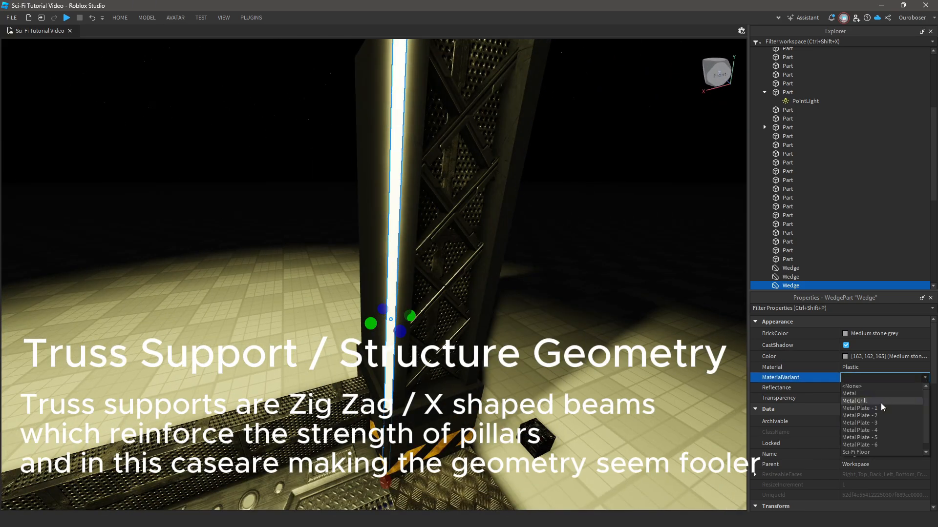
left_click(861, 415)
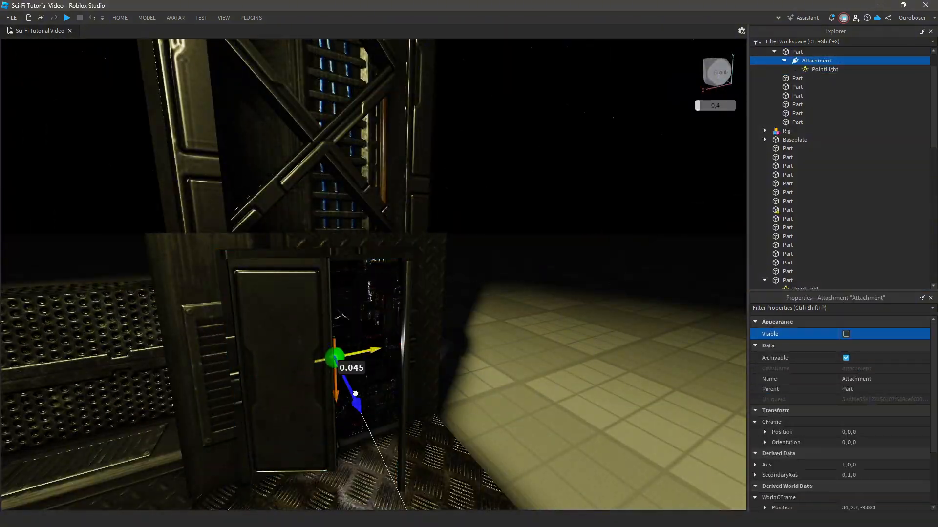
Select Lighting's Atmosphere and edit its Density value.
left_click(824, 68)
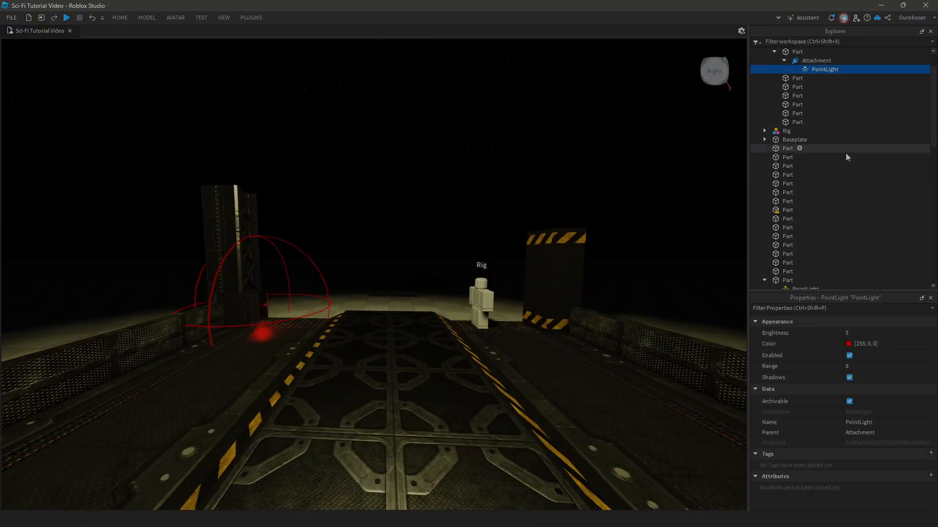
left_click(797, 226)
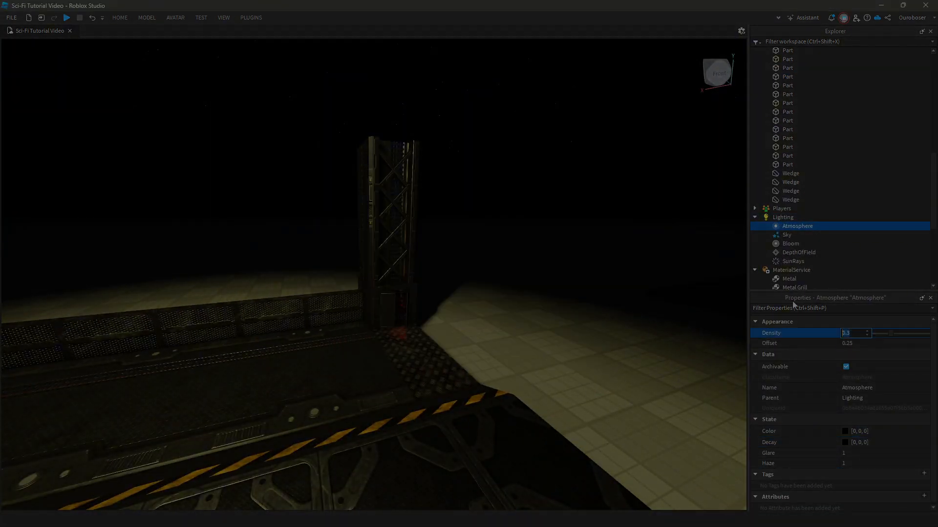
left_click(845, 431)
type("w")
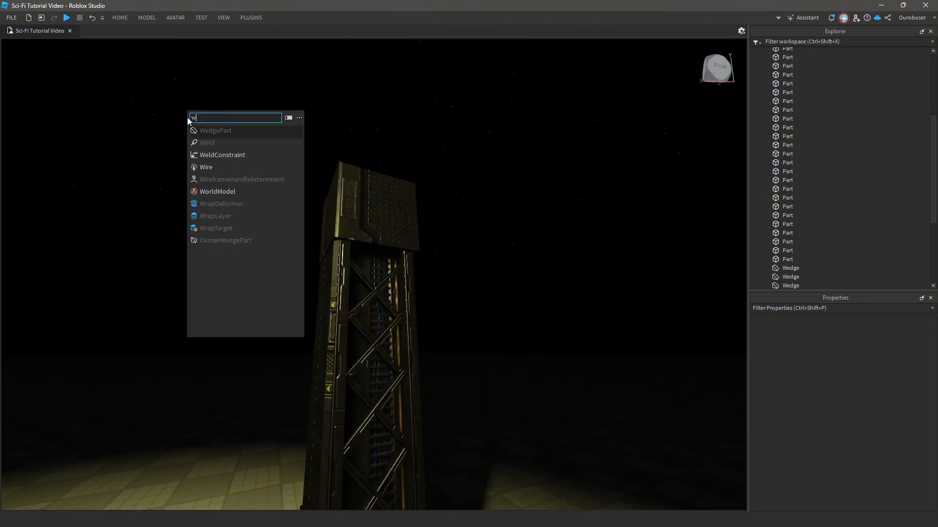
Insert a new WedgePart from the Workspace menu.
left_click(215, 131)
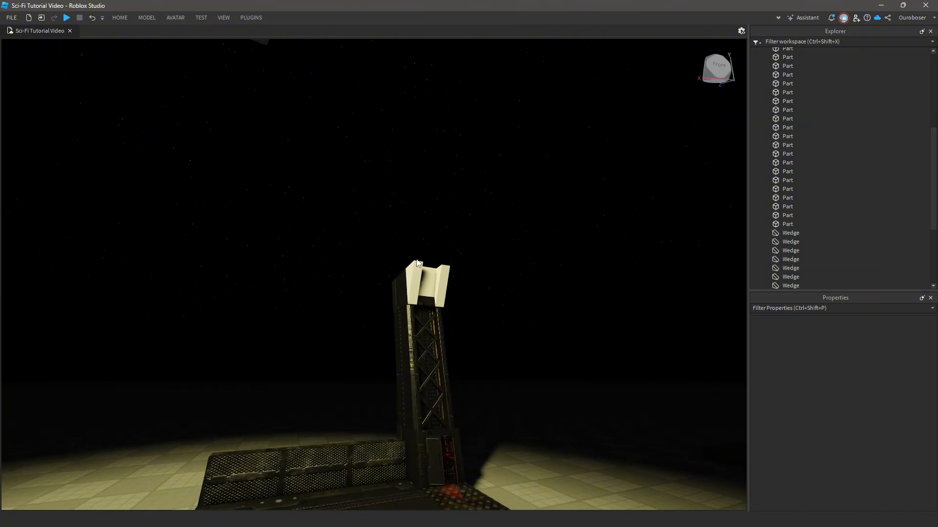
left_click(791, 277)
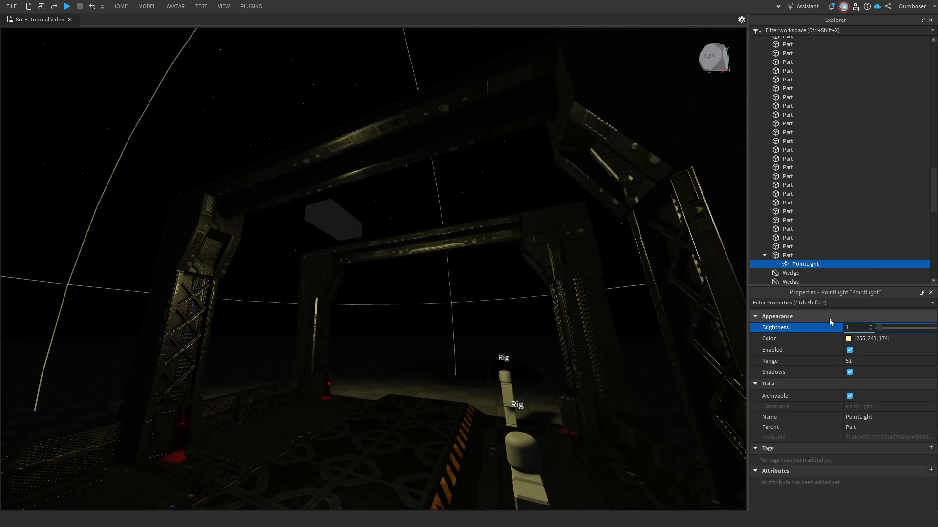
Test PointLight Brightness at 10000, then set it to 5.
type("10000")
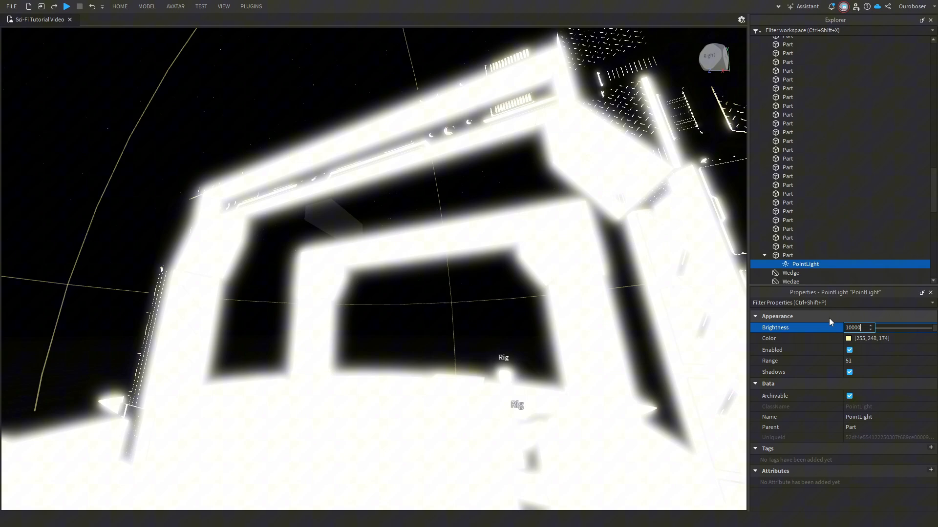
type("5")
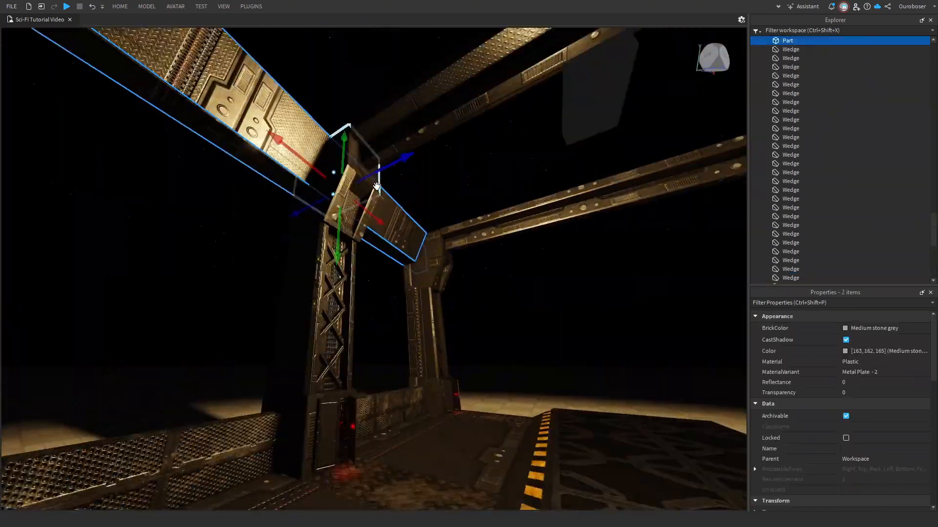
Select the overhead beam and drag it into place across the doorway frame.
left_click(146, 6)
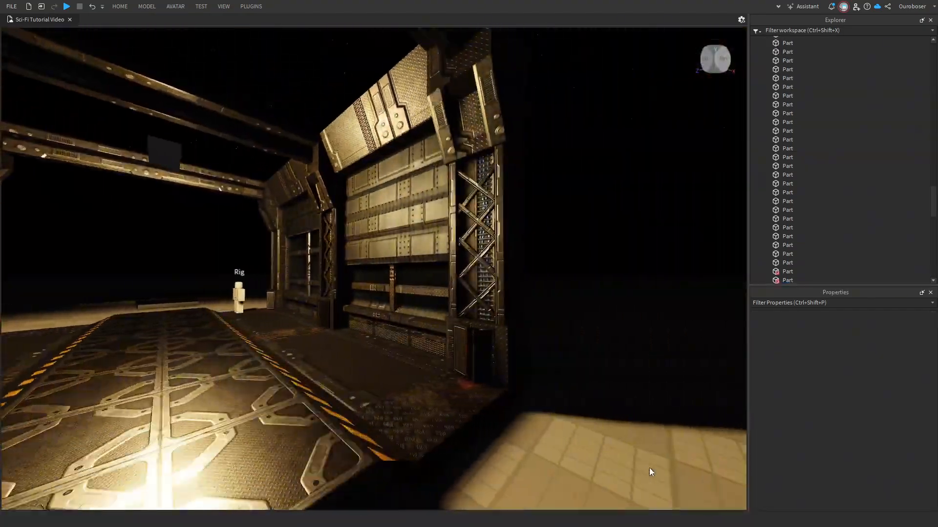
left_click_drag(651, 472, 424, 350)
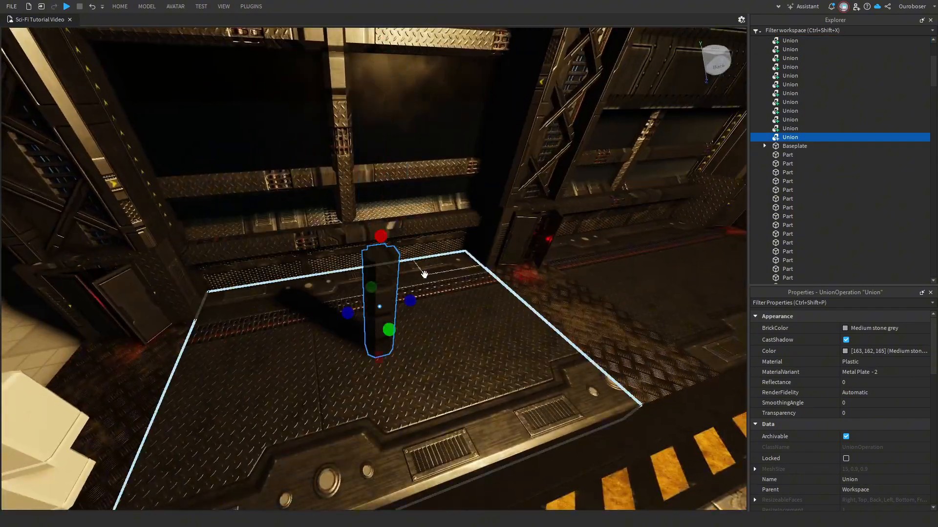
Switch the small upright union beside the railing to the Metal Plate - 3 variant.
left_click(146, 6)
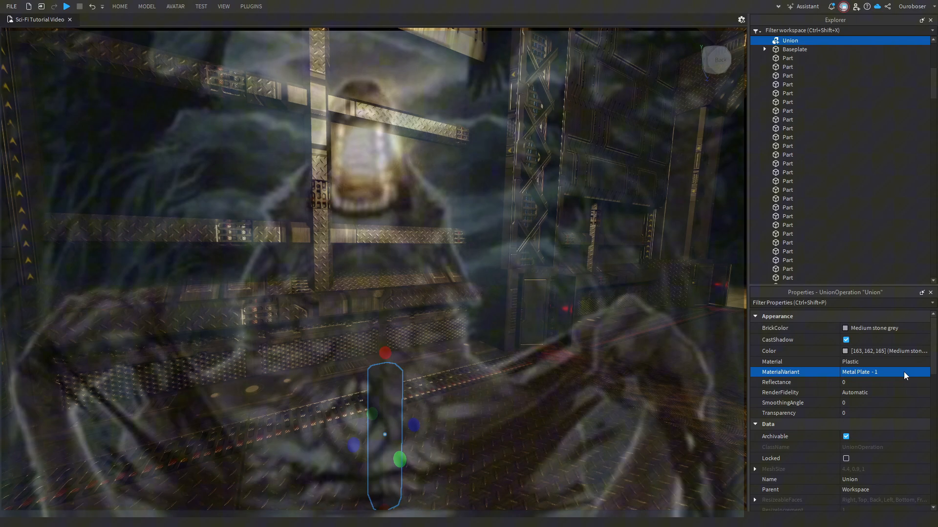
left_click(146, 6)
type("3")
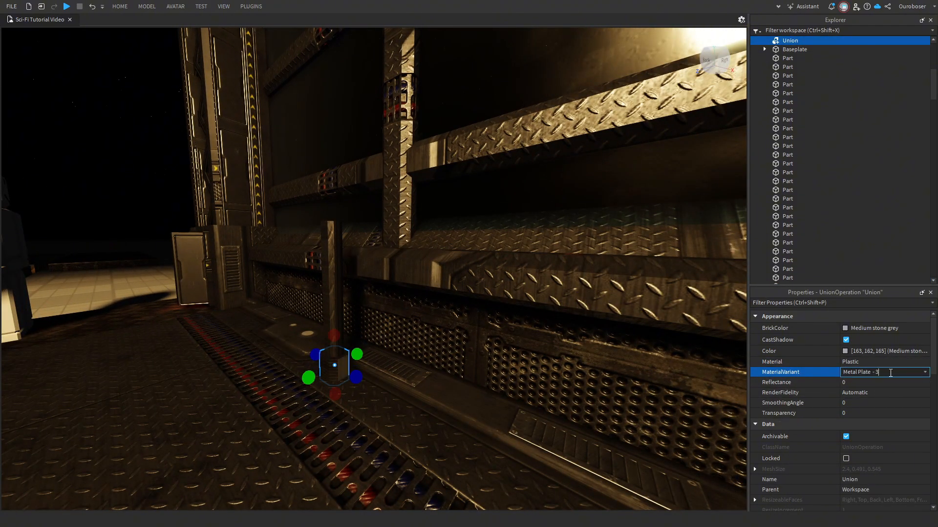
scroll("down", 3)
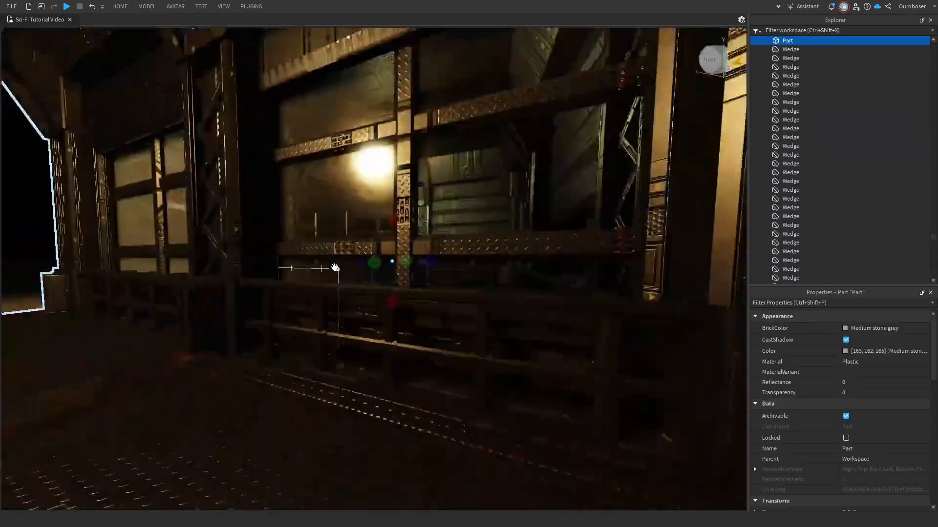
Select the part that will hold the two purple point lights.
left_click(871, 338)
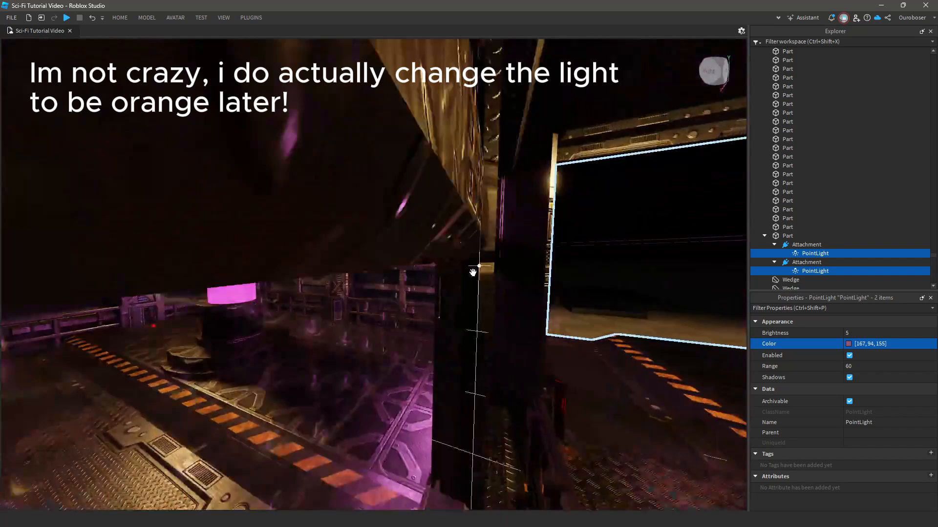
Place the Metal Plate - 4 floor part at the walkway junction.
left_click(849, 343)
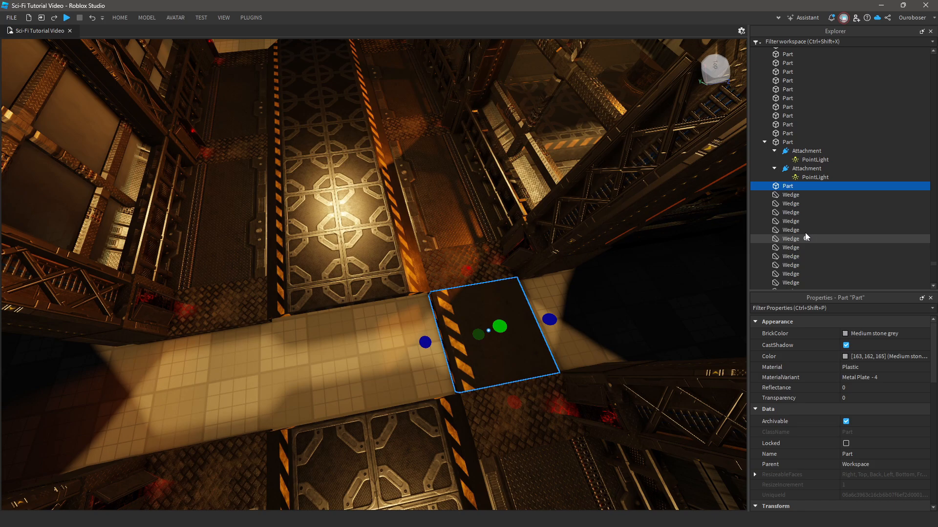
Move the door panel union into its model and position the doorway section along the hallway.
left_click(756, 188)
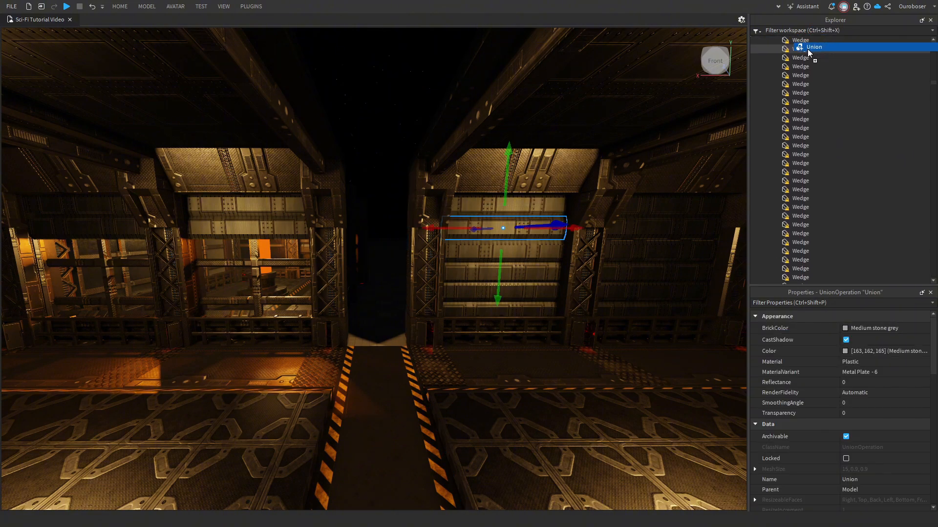
left_click_drag(532, 225, 347, 229)
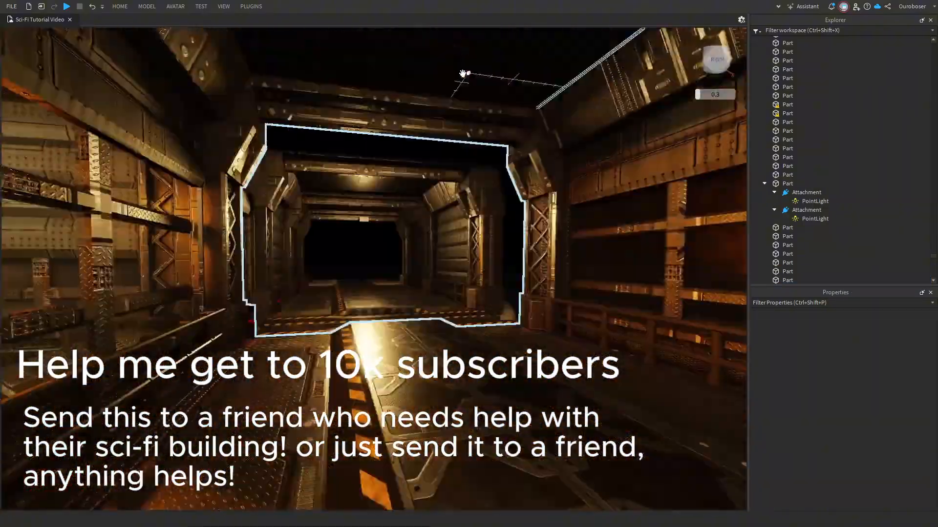
left_click_drag(465, 73, 250, 169)
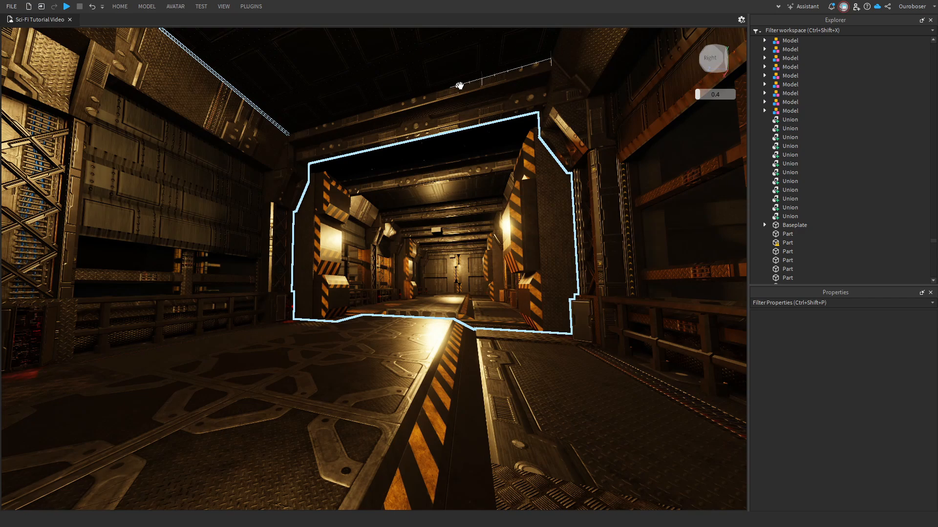
Show the scene's part count statistics and select the small crate block on the floor.
left_click(224, 6)
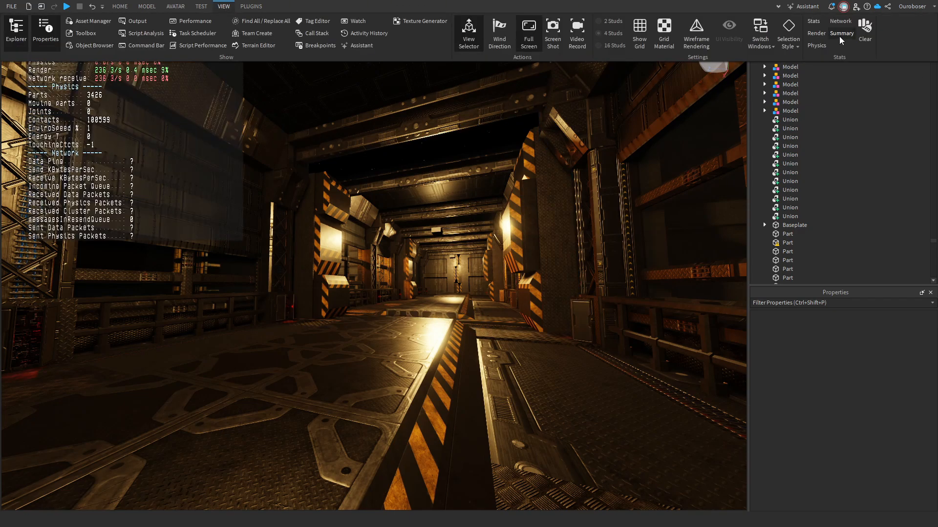
left_click(815, 33)
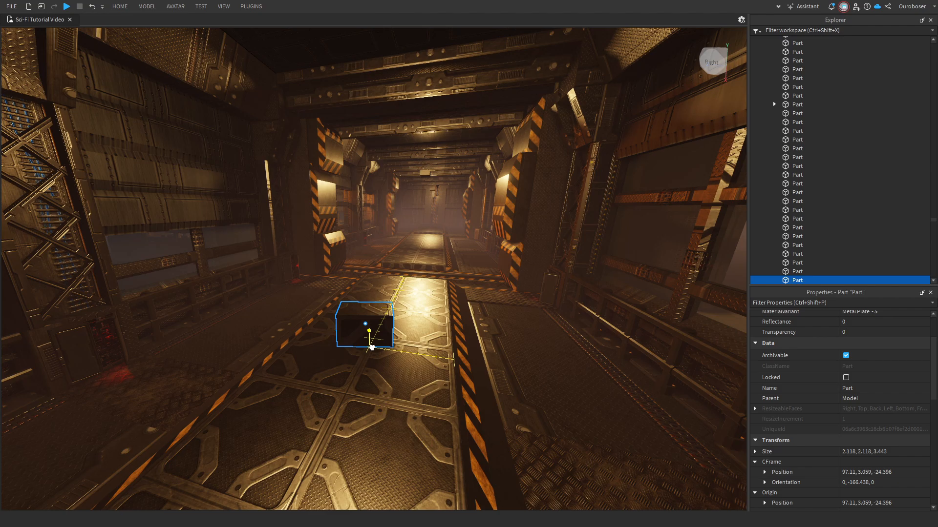
left_click(175, 7)
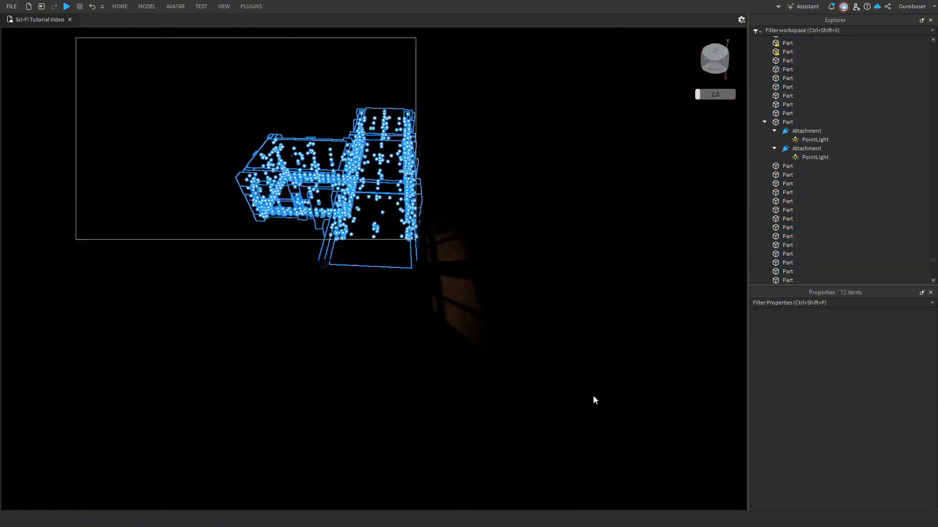
Filter the Explorer with "bas" to list only the Baseplate.
type("bas")
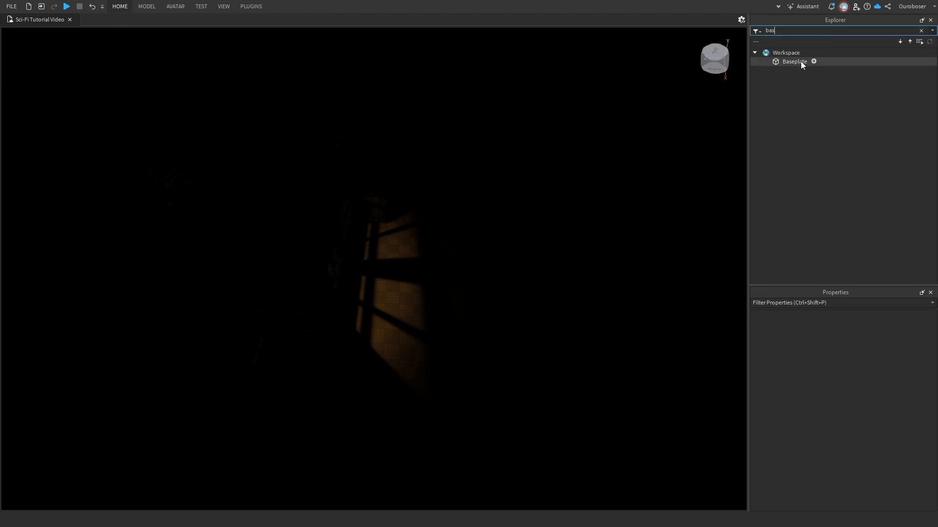